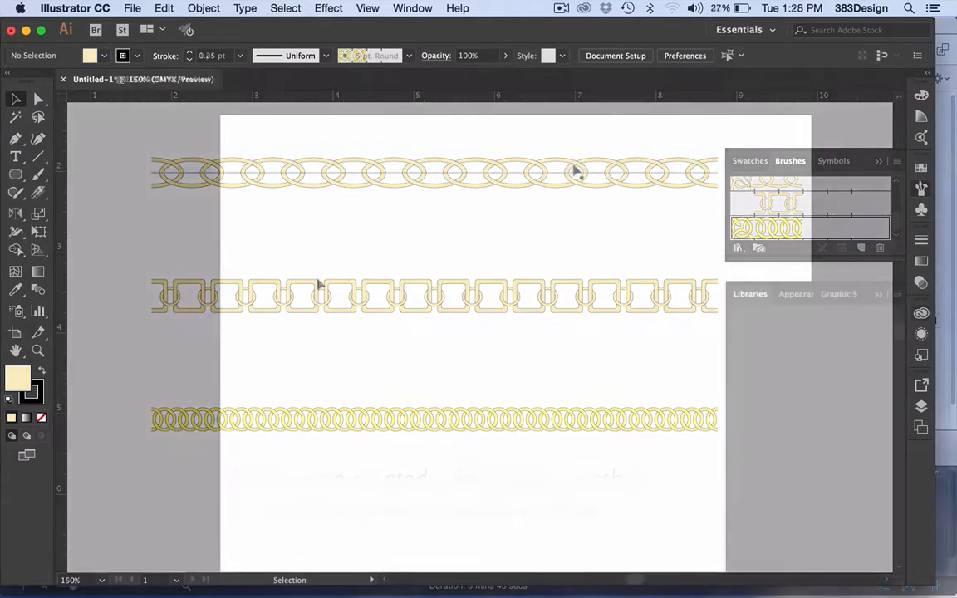
Hold the Rectangle Tool to reveal the shape tools flyout.
click(15, 174)
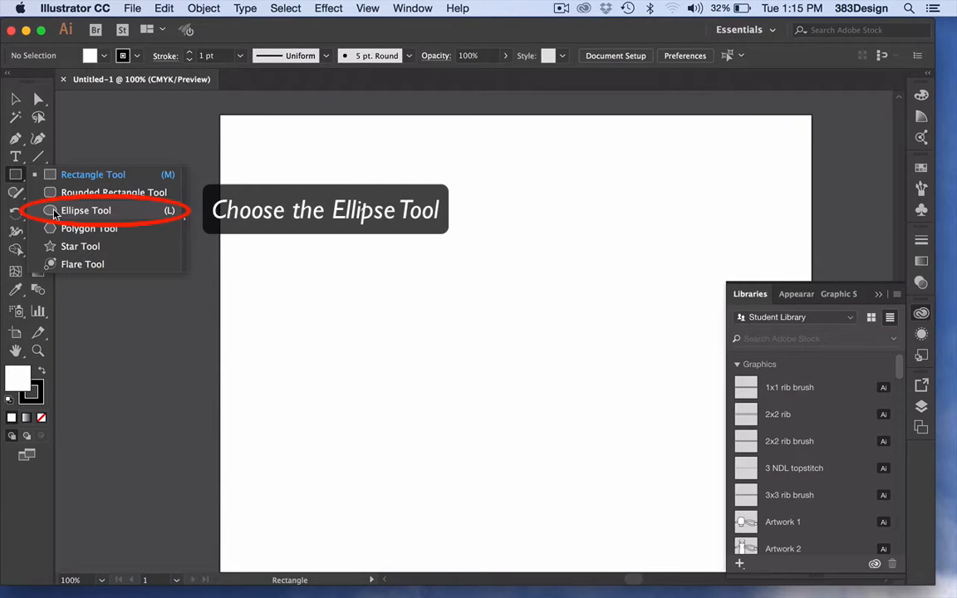
Draw two ellipses, vertically centre-align them, and make them a compound path.
click(85, 210)
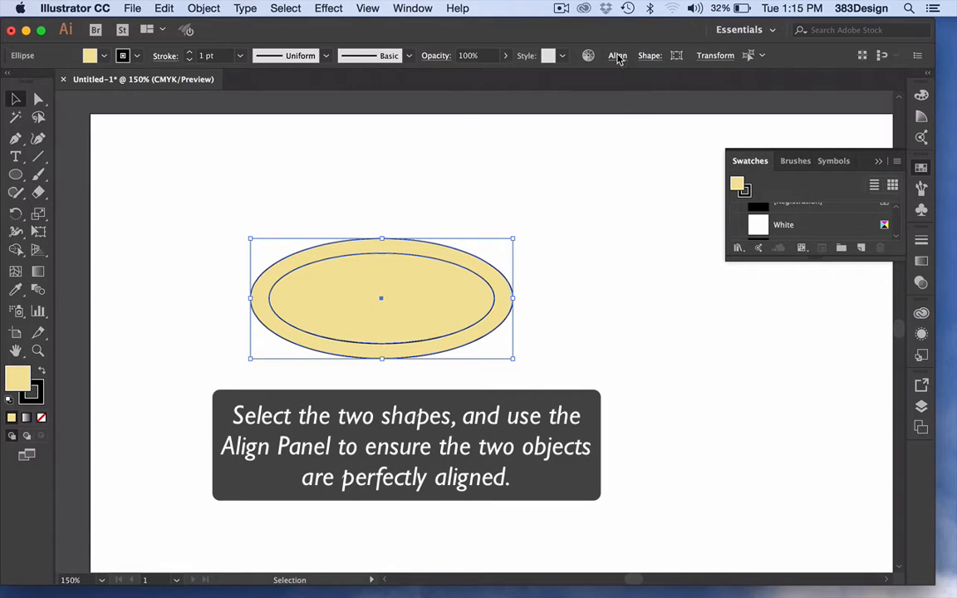
click(617, 55)
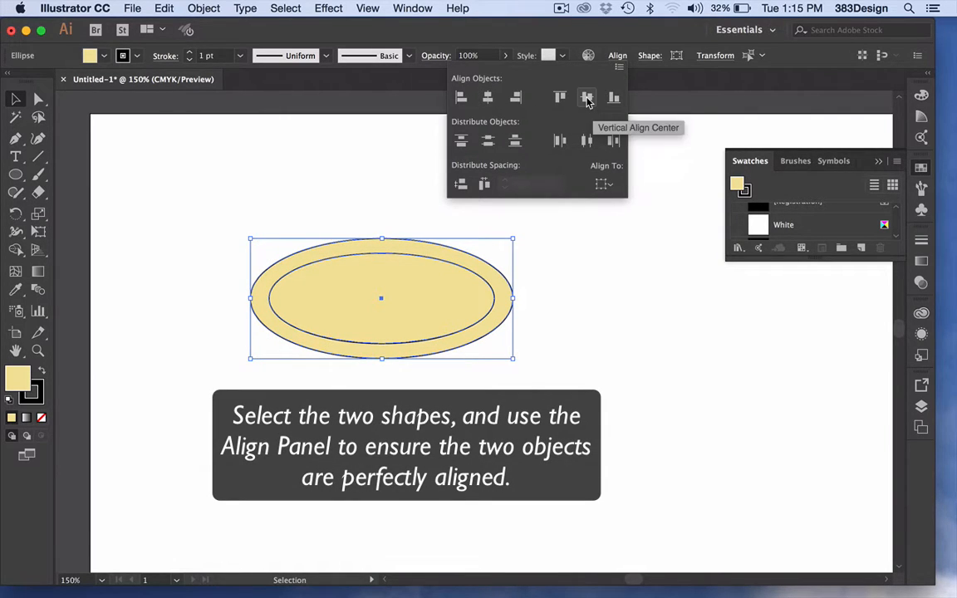
click(586, 97)
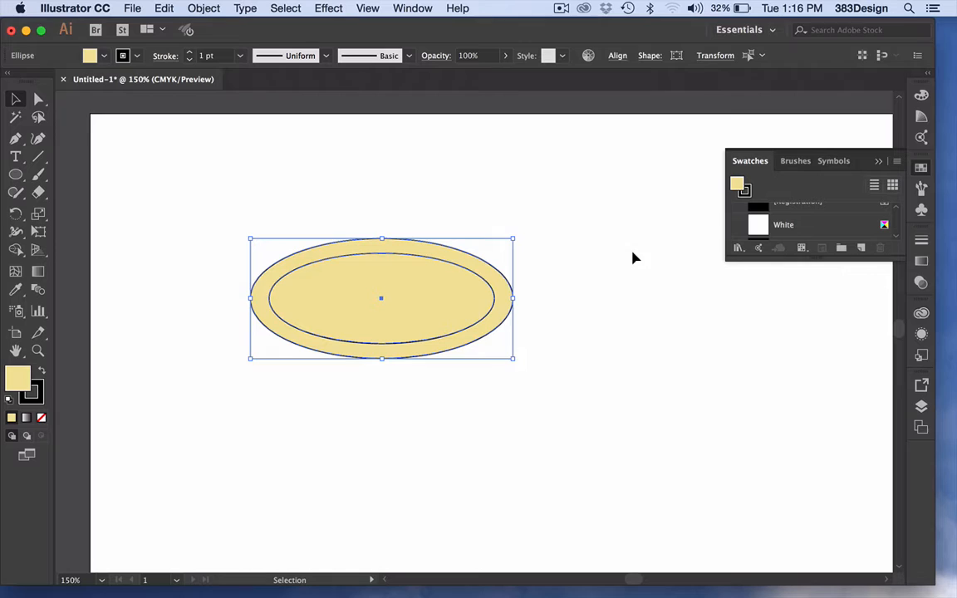
right_click(381, 299)
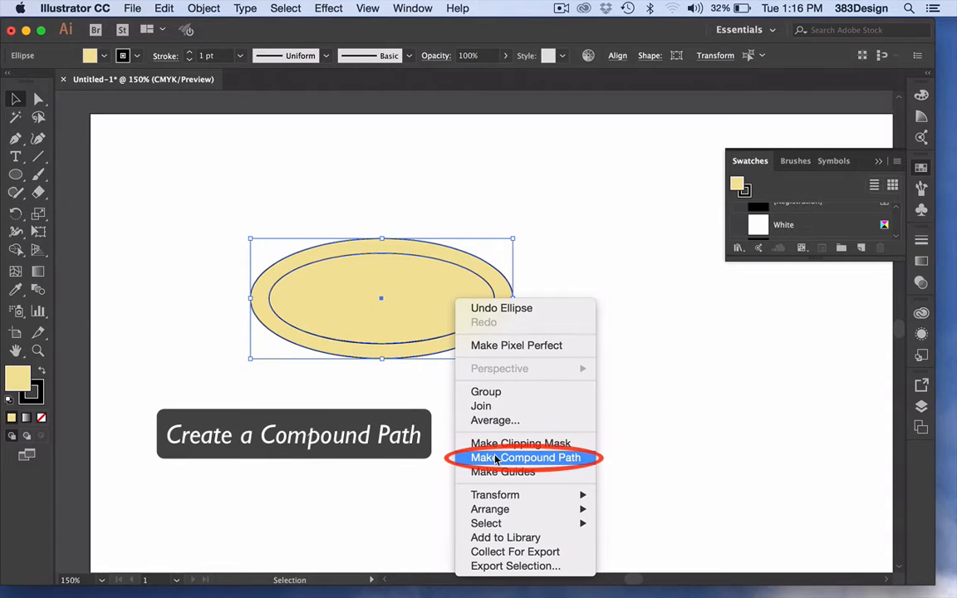
click(527, 457)
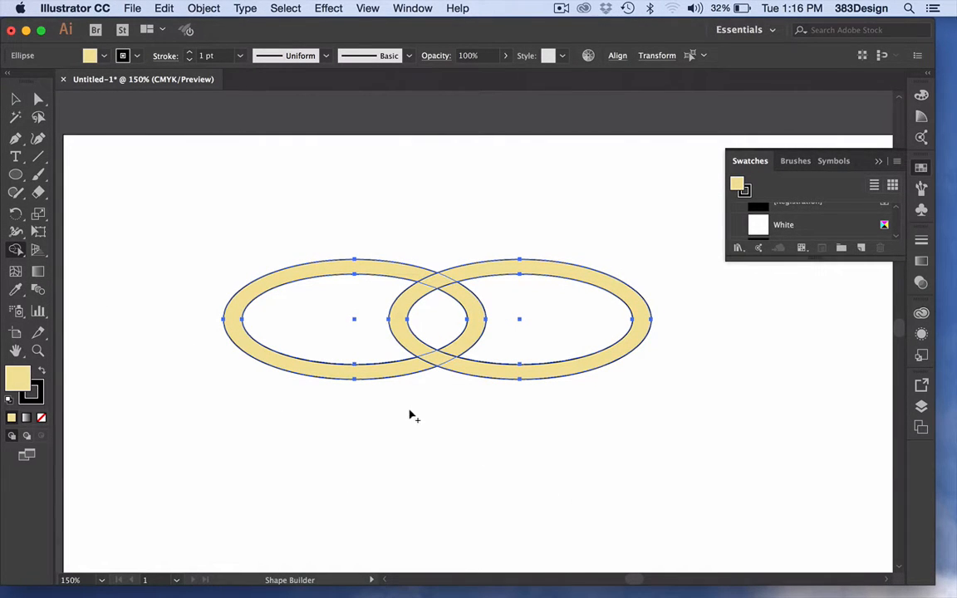
mouse_move(424, 295)
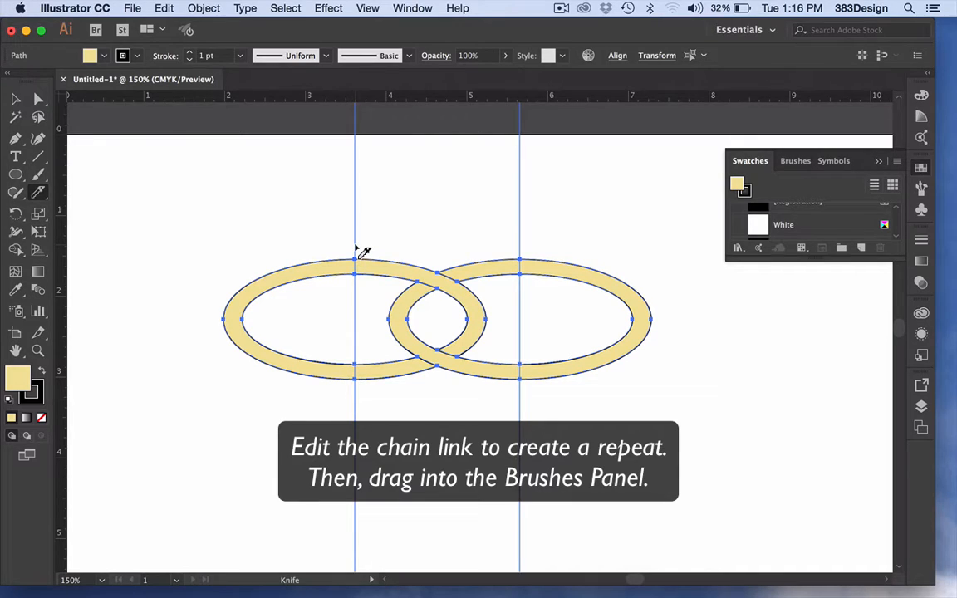
mouse_move(536, 241)
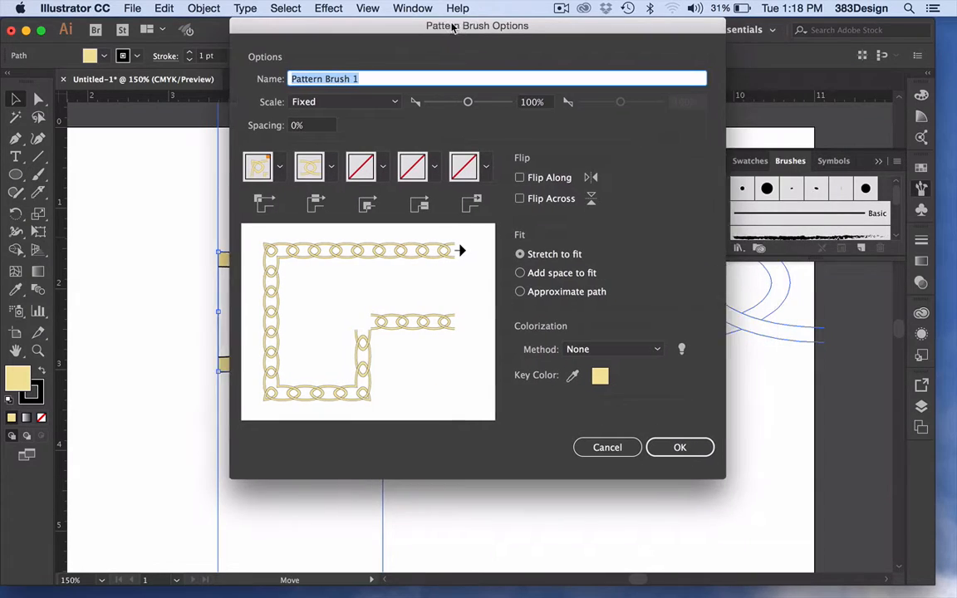
Set the corner tile to Auto-Between and confirm the new pattern brush.
click(272, 167)
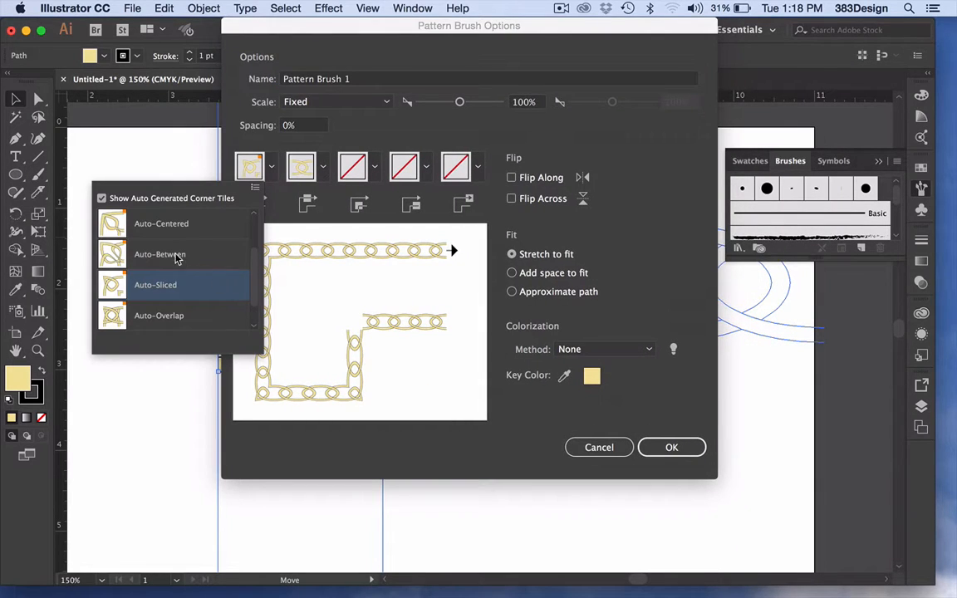
click(671, 447)
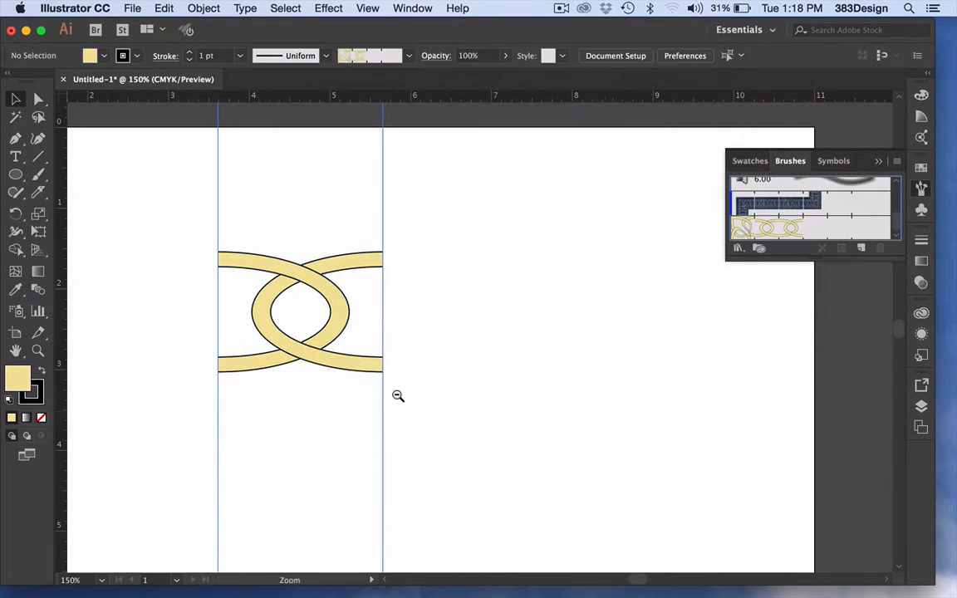